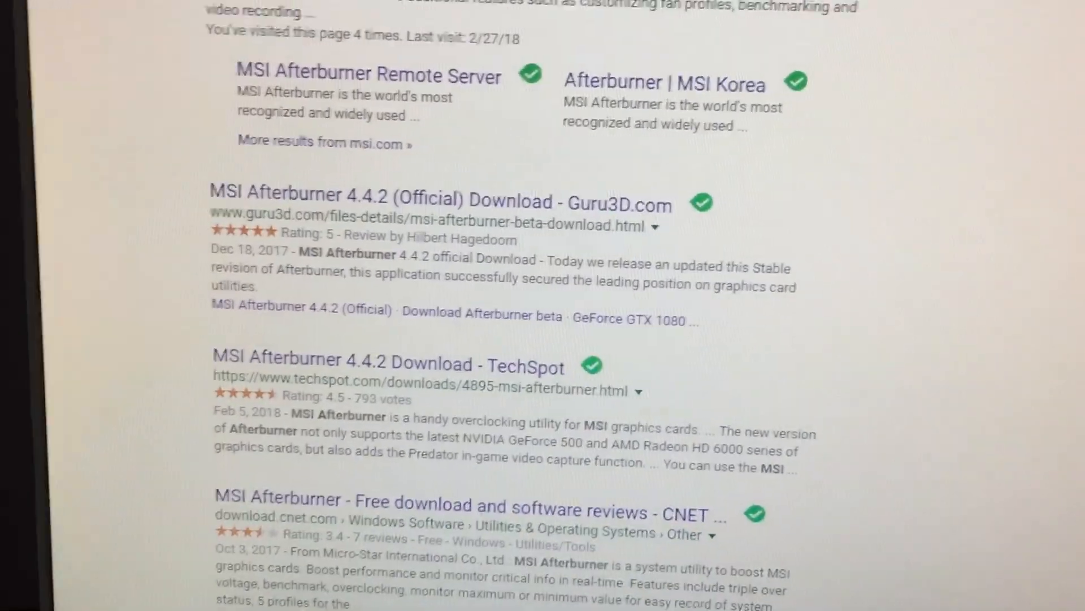
{"action": "scroll", "scroll_direction": "up", "scroll_amount": 3}
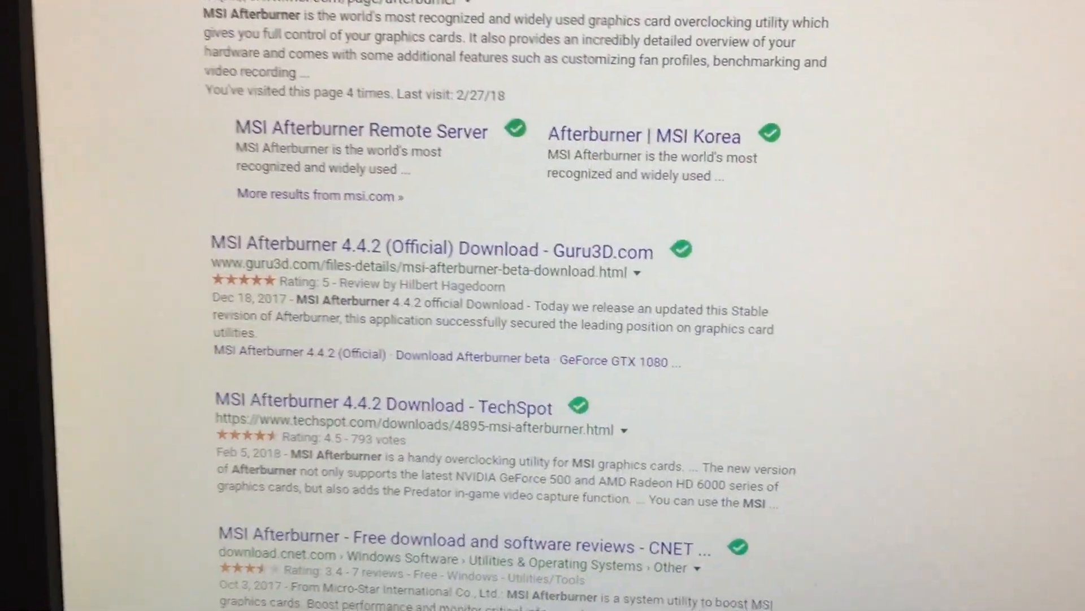
{"action": "scroll", "scroll_direction": "up", "scroll_amount": 3}
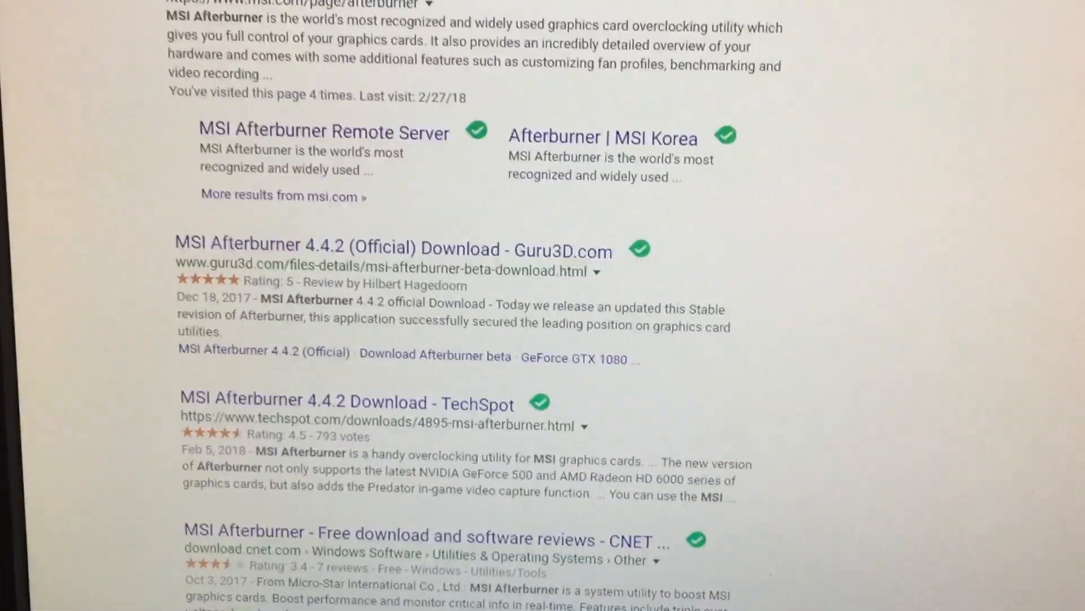
{"action": "scroll", "scroll_direction": "up", "scroll_amount": 3}
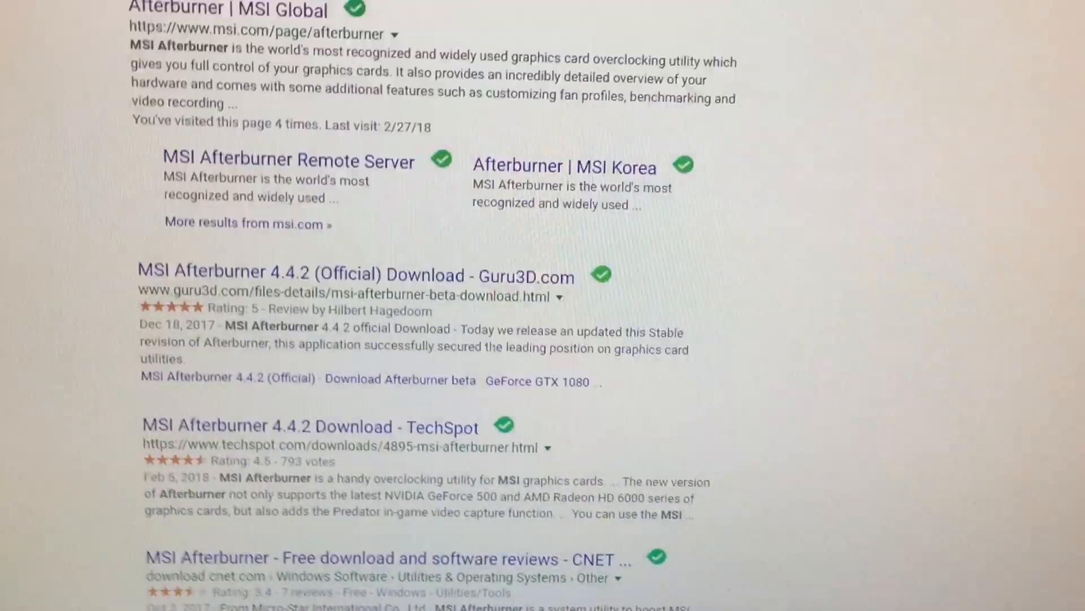
{"action": "scroll", "scroll_direction": "down", "scroll_amount": 3}
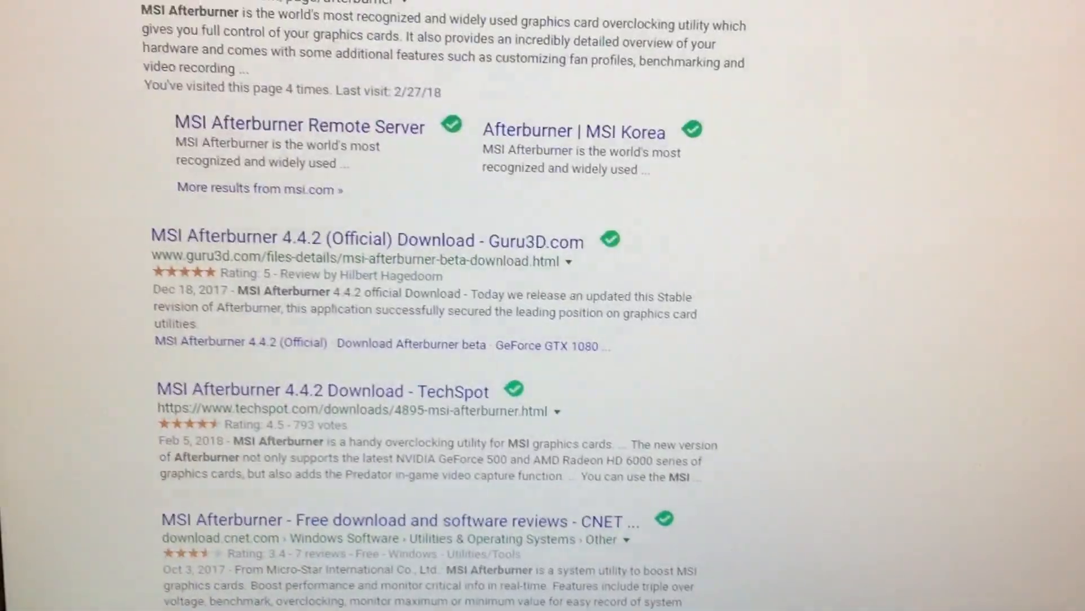
{"action": "scroll", "scroll_direction": "down", "scroll_amount": 3}
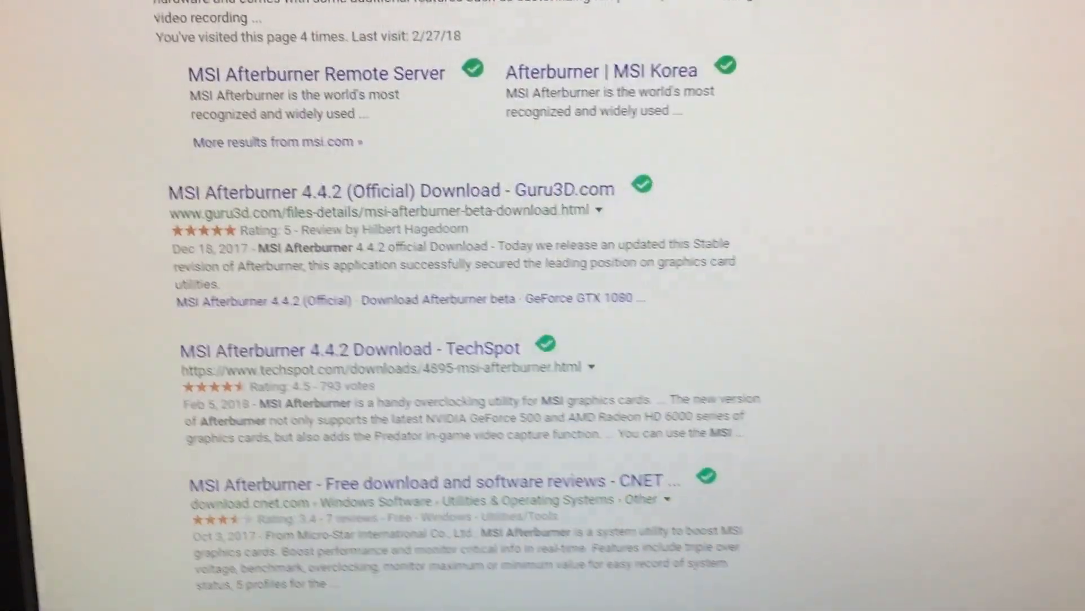
{"action": "scroll", "scroll_direction": "down", "scroll_amount": 3}
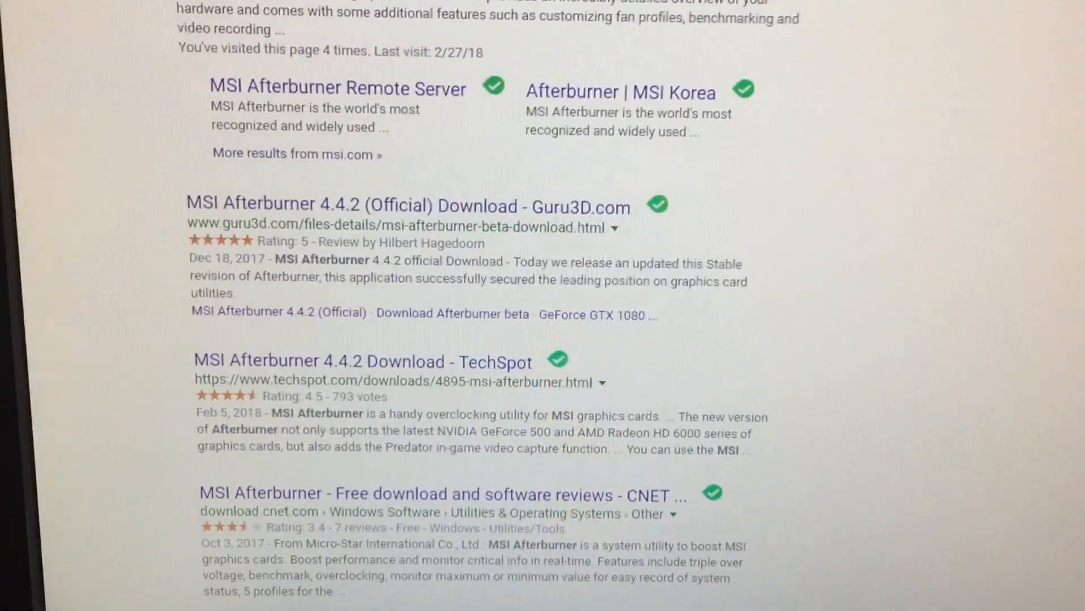
{"action": "scroll", "scroll_direction": "up", "scroll_amount": 3}
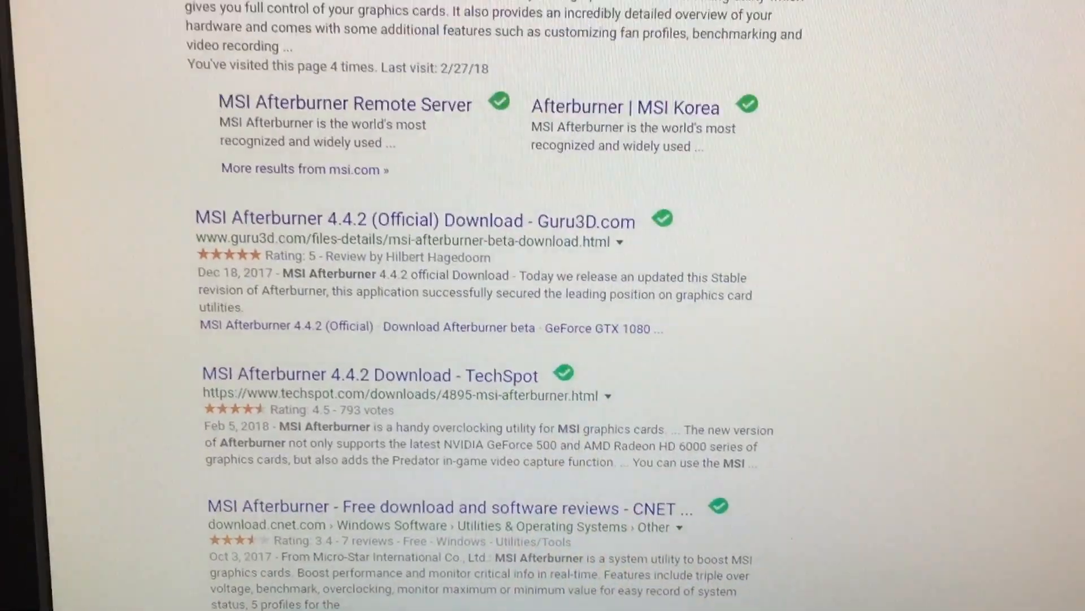
{"action": "scroll", "scroll_direction": "up", "scroll_amount": 3}
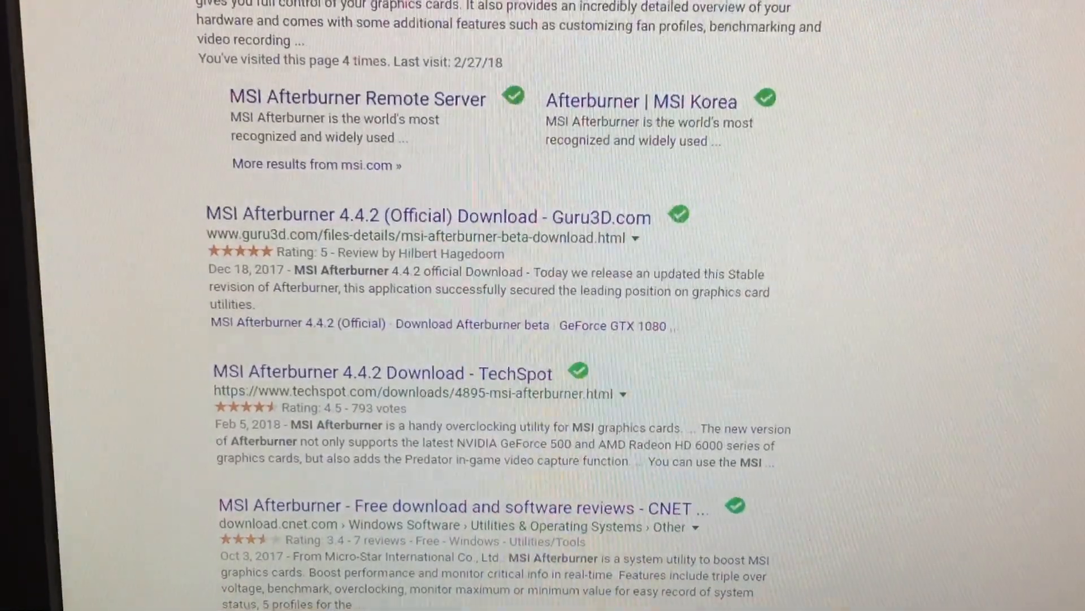
{"action": "scroll", "scroll_direction": "up", "scroll_amount": 3}
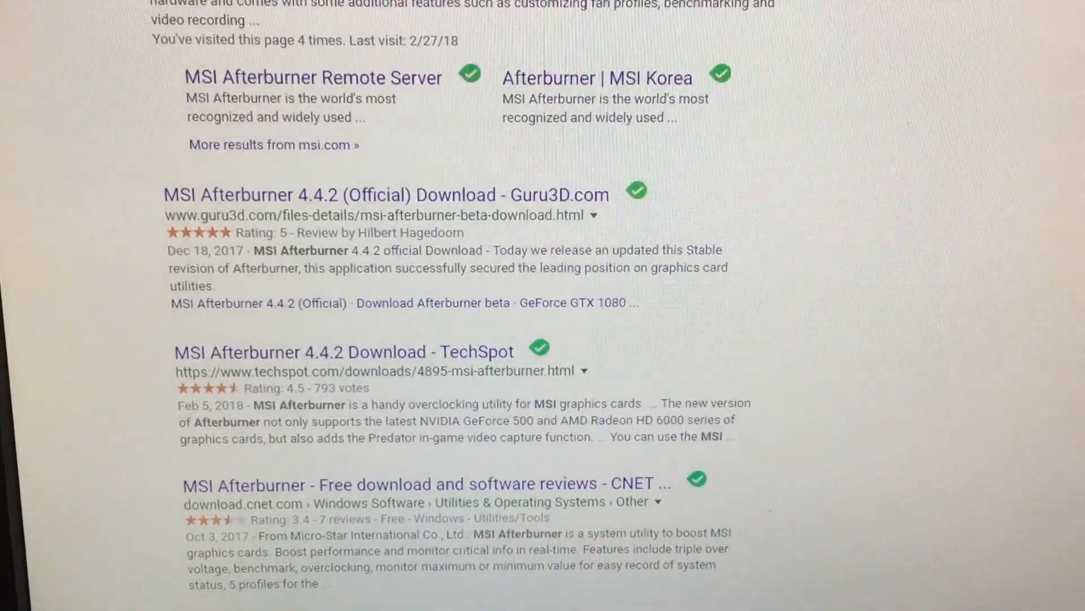
{"action": "scroll", "scroll_direction": "up", "scroll_amount": 3}
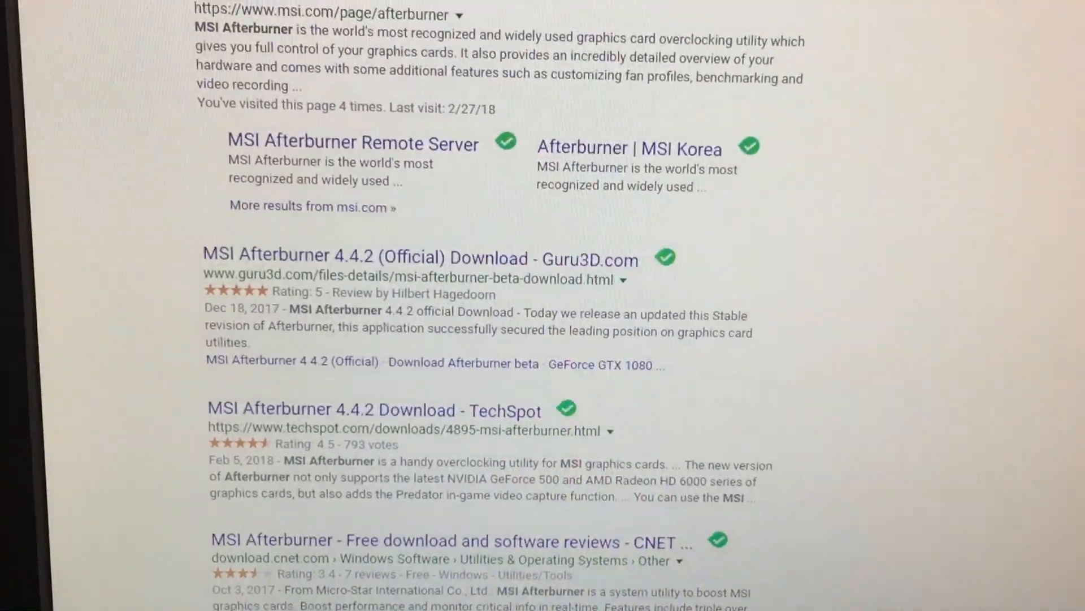
{"action": "scroll", "scroll_direction": "down", "scroll_amount": 3}
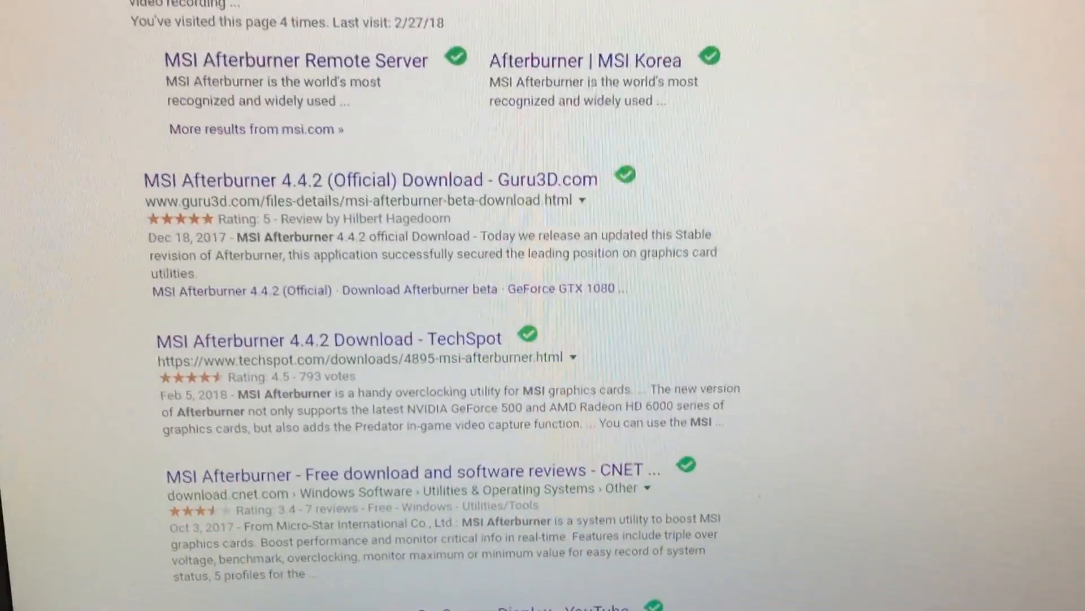
{"action": "scroll", "scroll_direction": "down", "scroll_amount": 3}
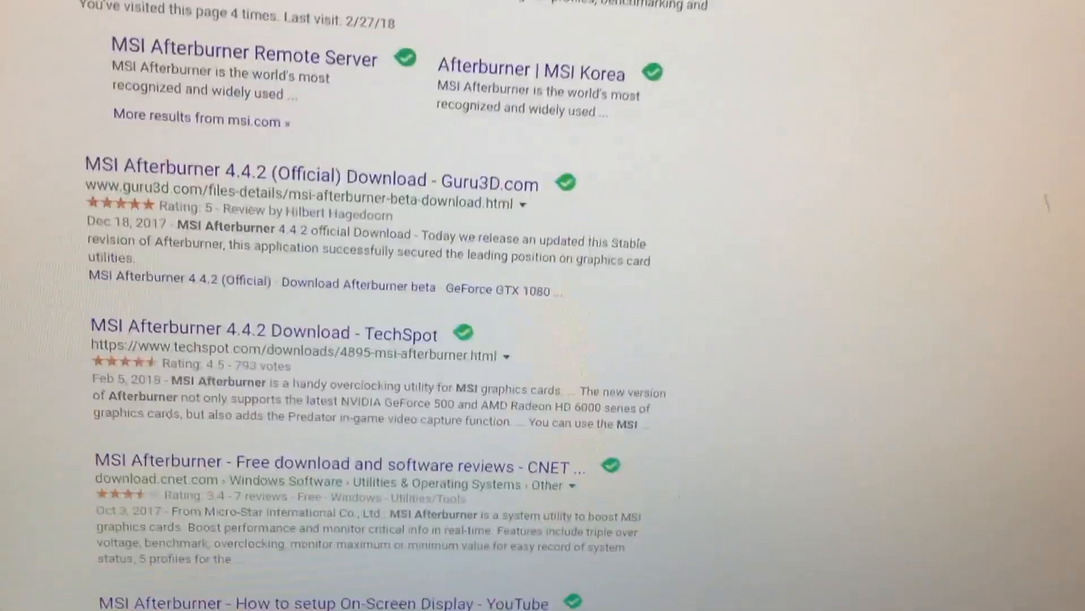
{"action": "scroll", "scroll_direction": "up", "scroll_amount": 3}
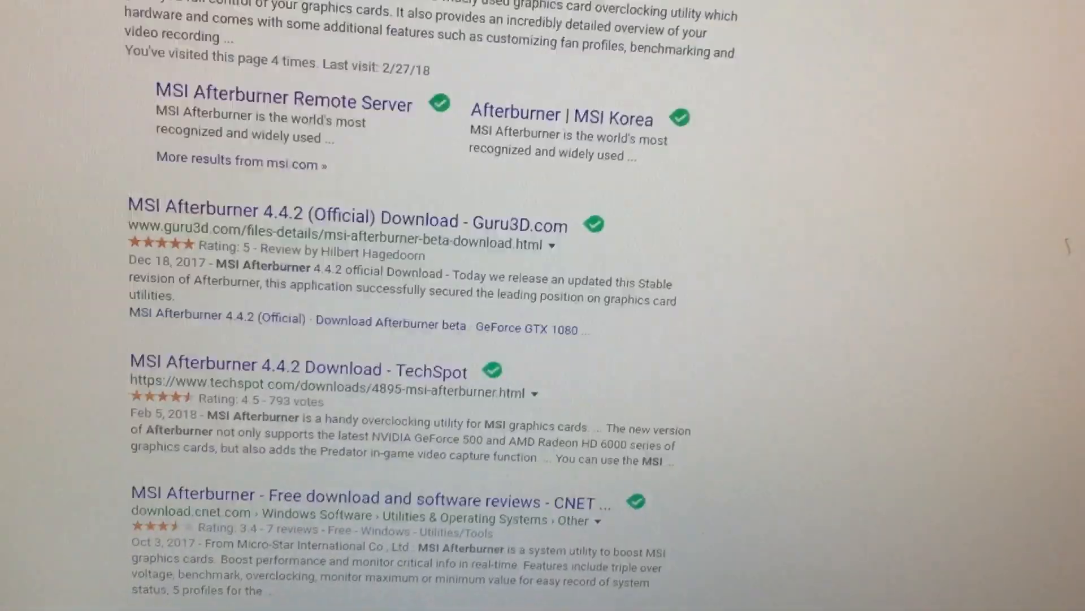
{"action": "scroll", "scroll_direction": "down", "scroll_amount": 3}
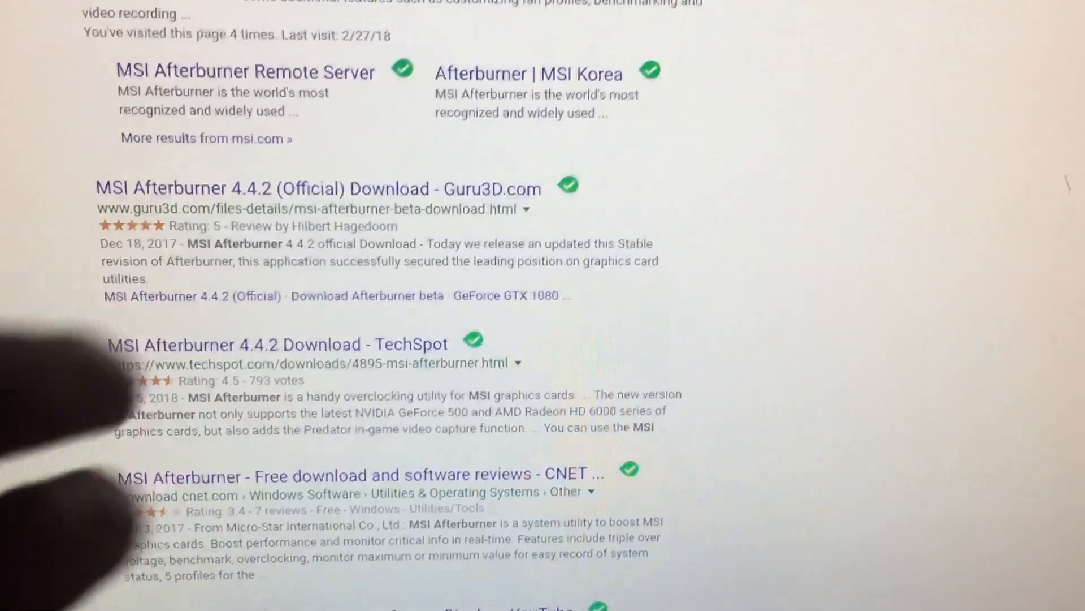
{"action": "scroll", "scroll_direction": "up", "scroll_amount": 3}
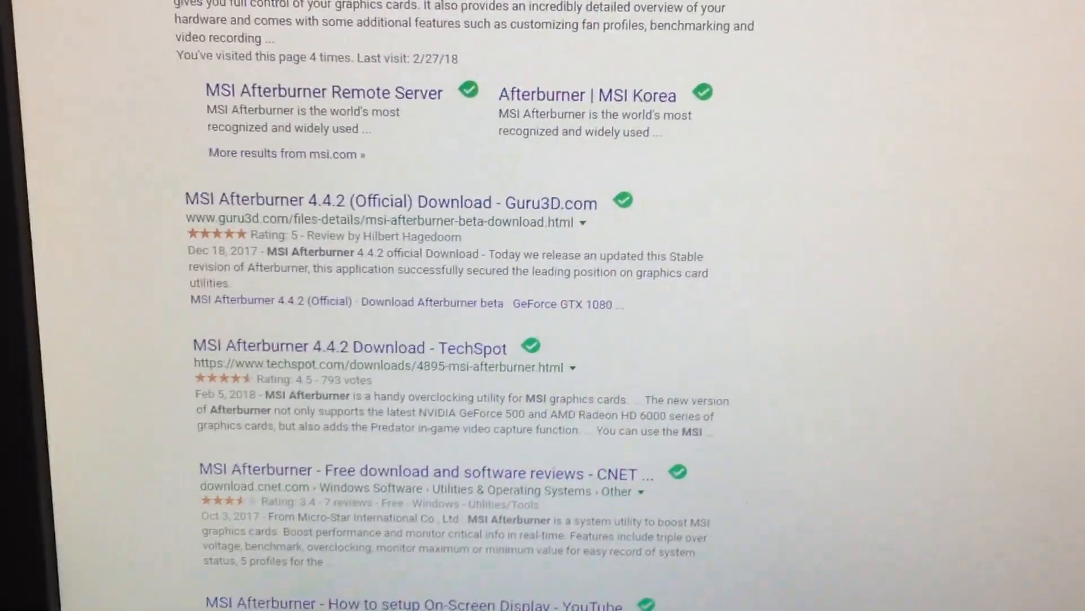
{"action": "scroll", "scroll_direction": "up", "scroll_amount": 3}
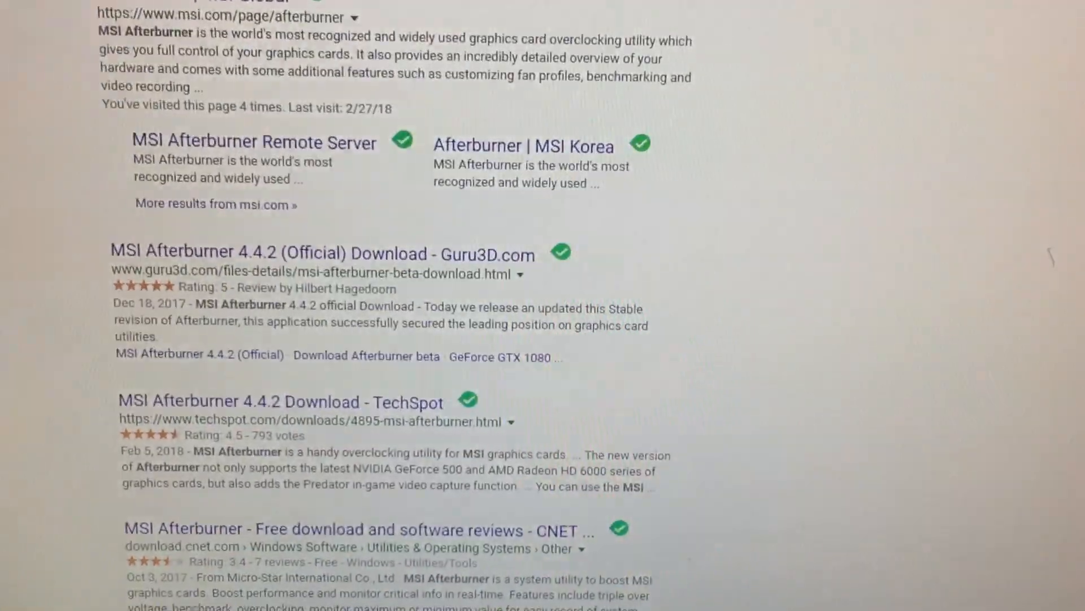
{"action": "scroll", "scroll_direction": "down", "scroll_amount": 3}
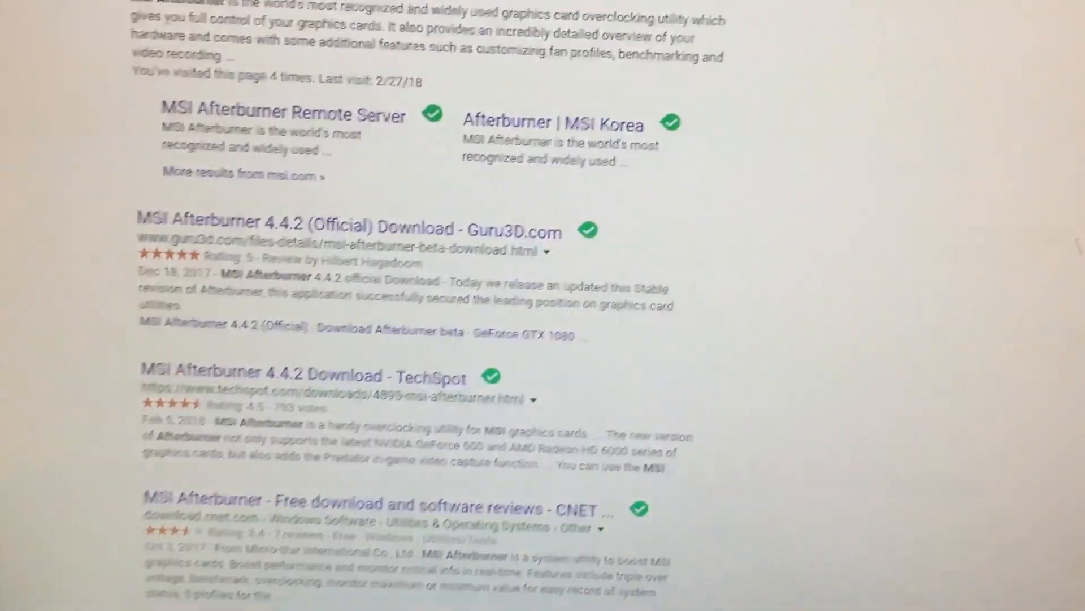
{"action": "scroll", "scroll_direction": "down", "scroll_amount": 3}
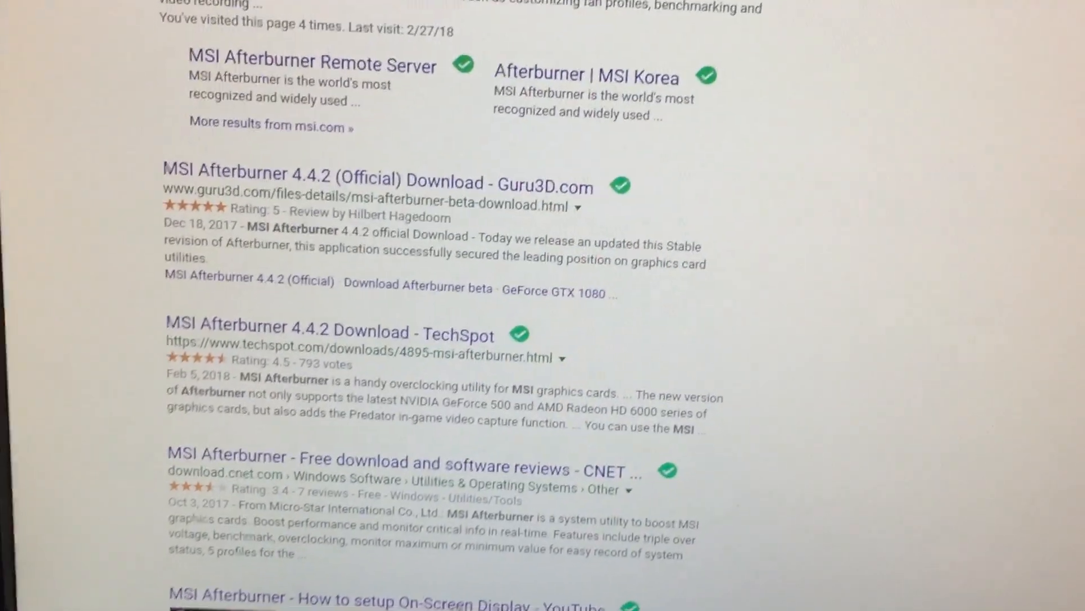
{"action": "scroll", "scroll_direction": "up", "scroll_amount": 3}
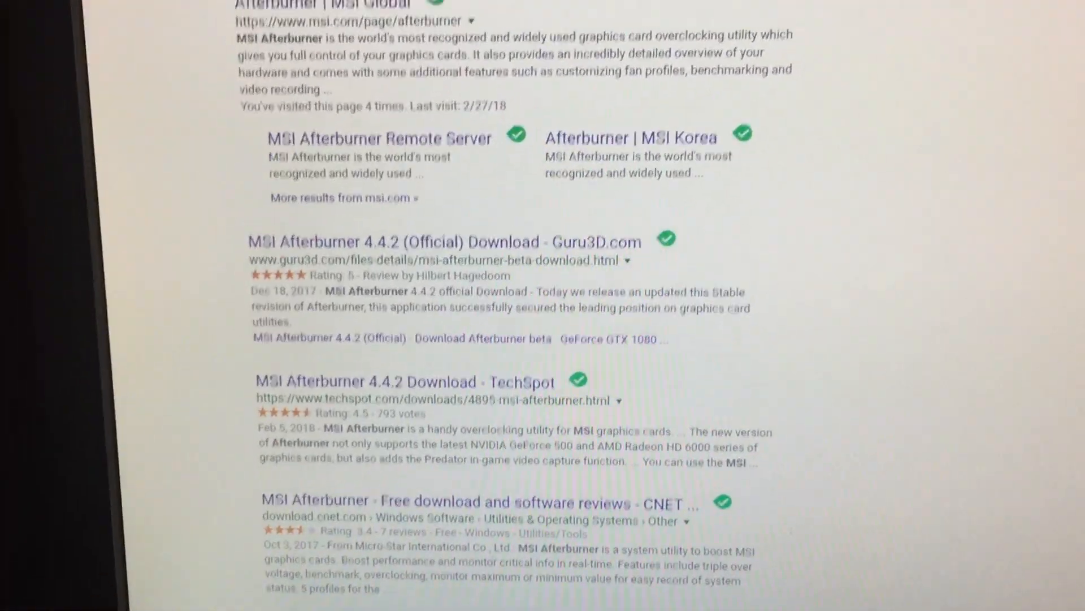
{"action": "scroll", "scroll_direction": "up", "scroll_amount": 3}
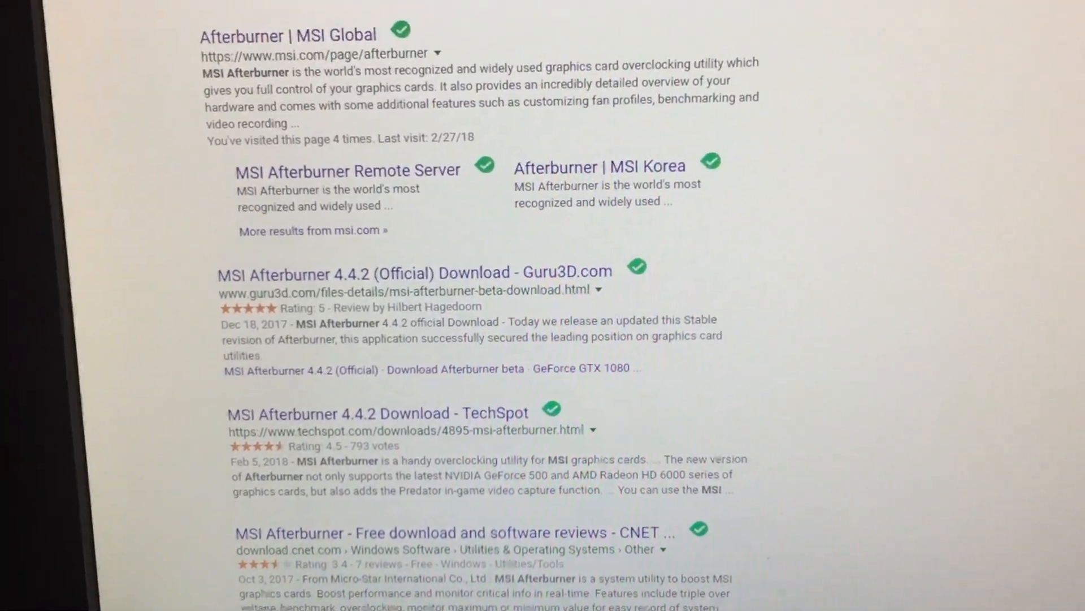
{"action": "scroll", "scroll_direction": "down", "scroll_amount": 3}
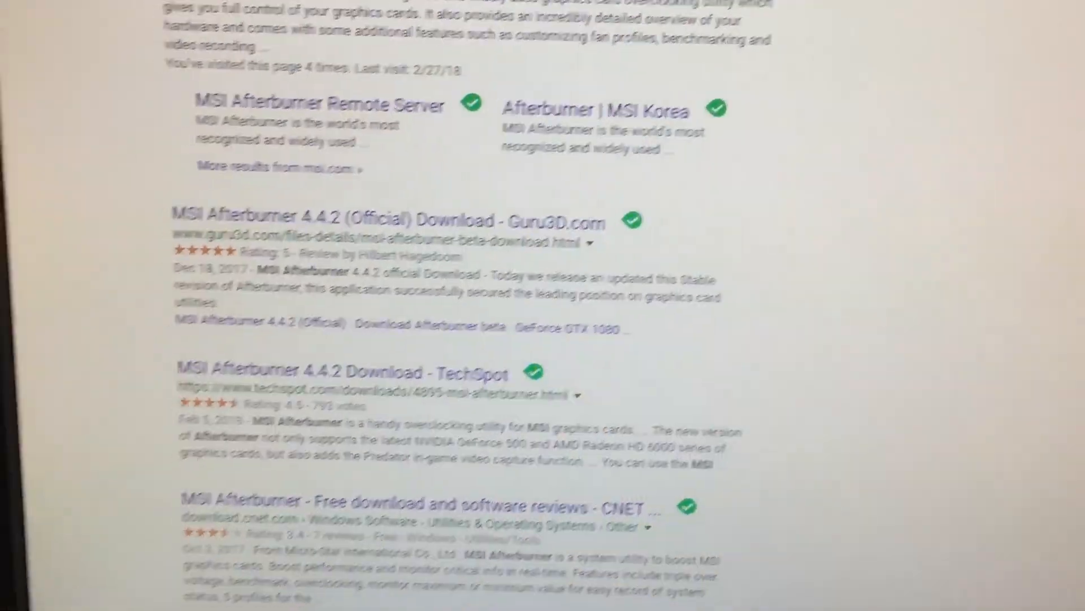
{"action": "scroll", "scroll_direction": "up", "scroll_amount": 3}
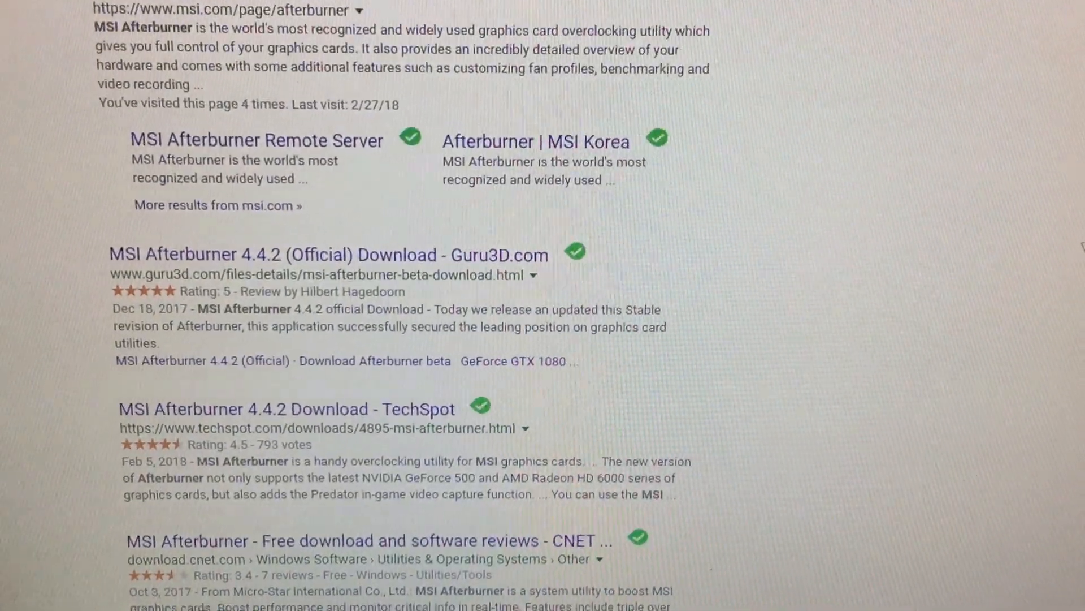
{"action": "scroll", "scroll_direction": "down", "scroll_amount": 3}
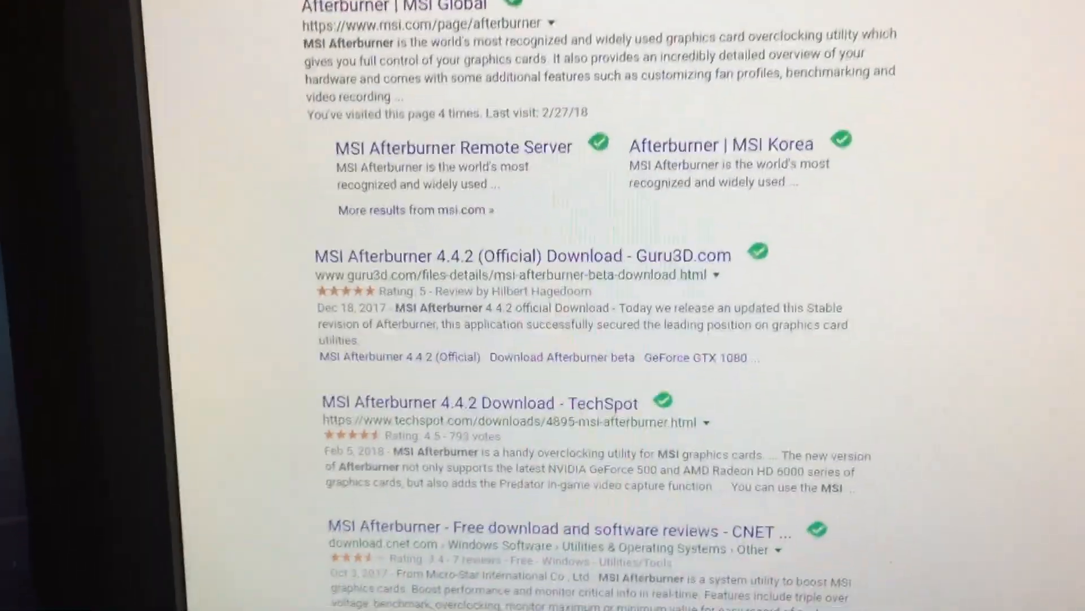
{"action": "scroll", "scroll_direction": "up", "scroll_amount": 3}
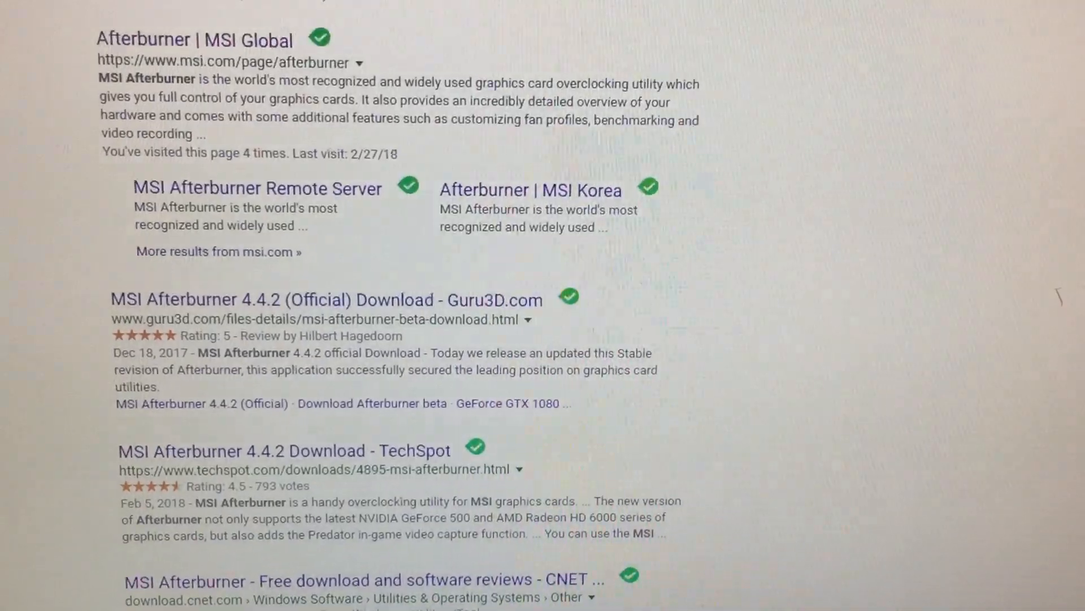
{"action": "scroll", "scroll_direction": "up", "scroll_amount": 3}
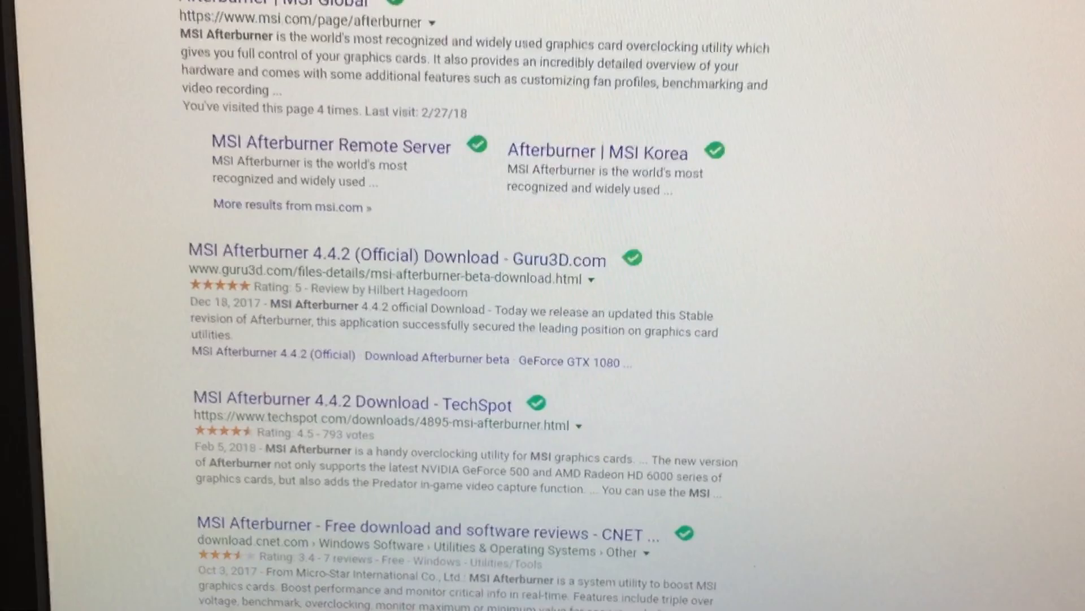
{"action": "scroll", "scroll_direction": "down", "scroll_amount": 3}
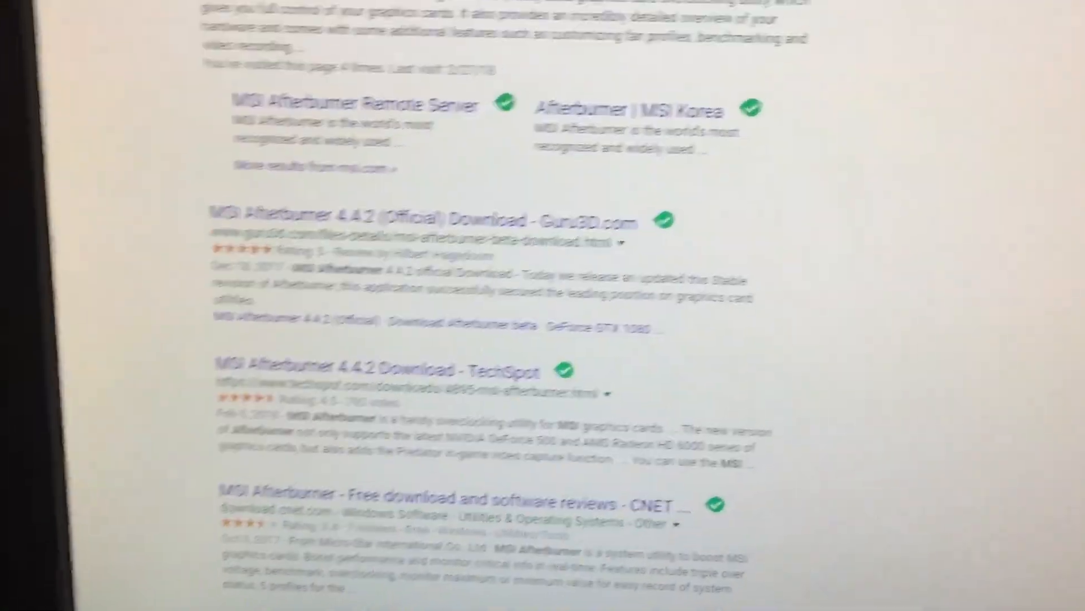
{"action": "scroll", "scroll_direction": "down", "scroll_amount": 3}
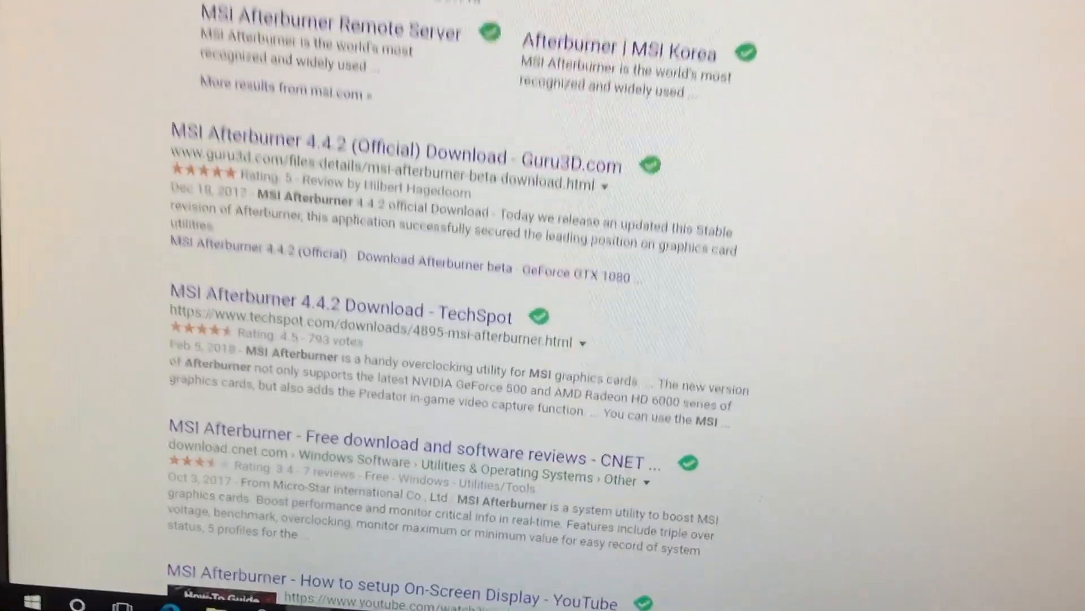